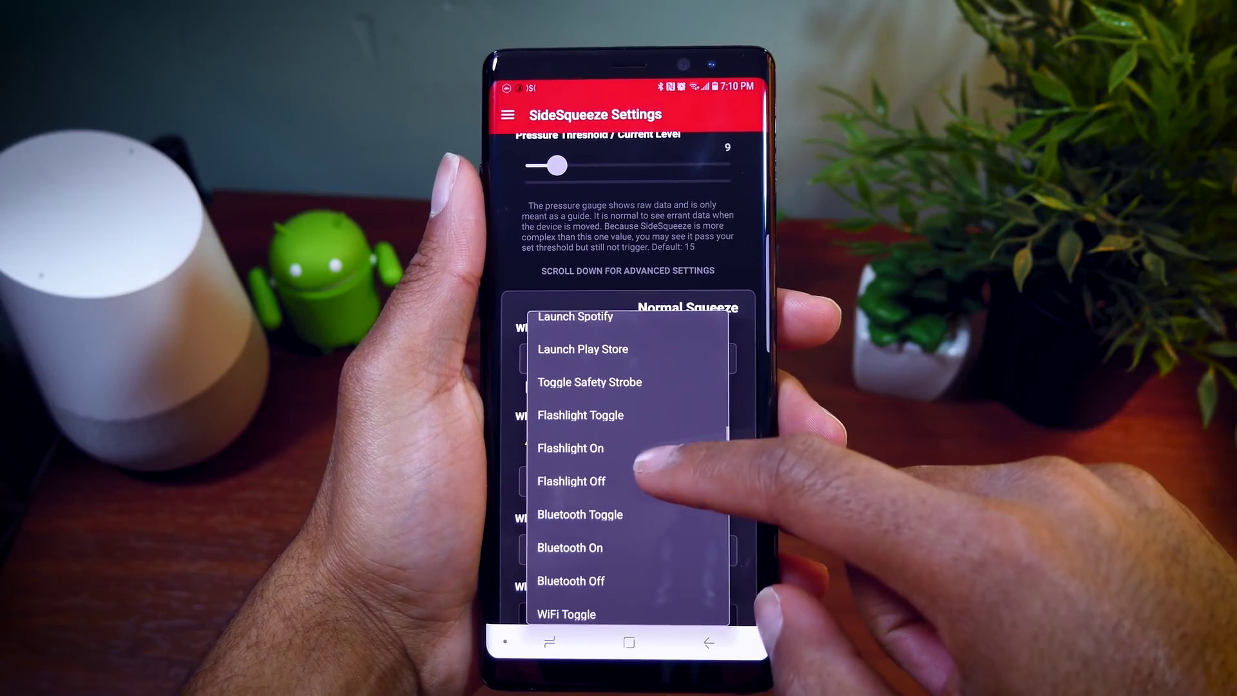
# Scroll the SideSqueeze settings down toward the Long Squeeze section.
pyautogui.scroll(-3)
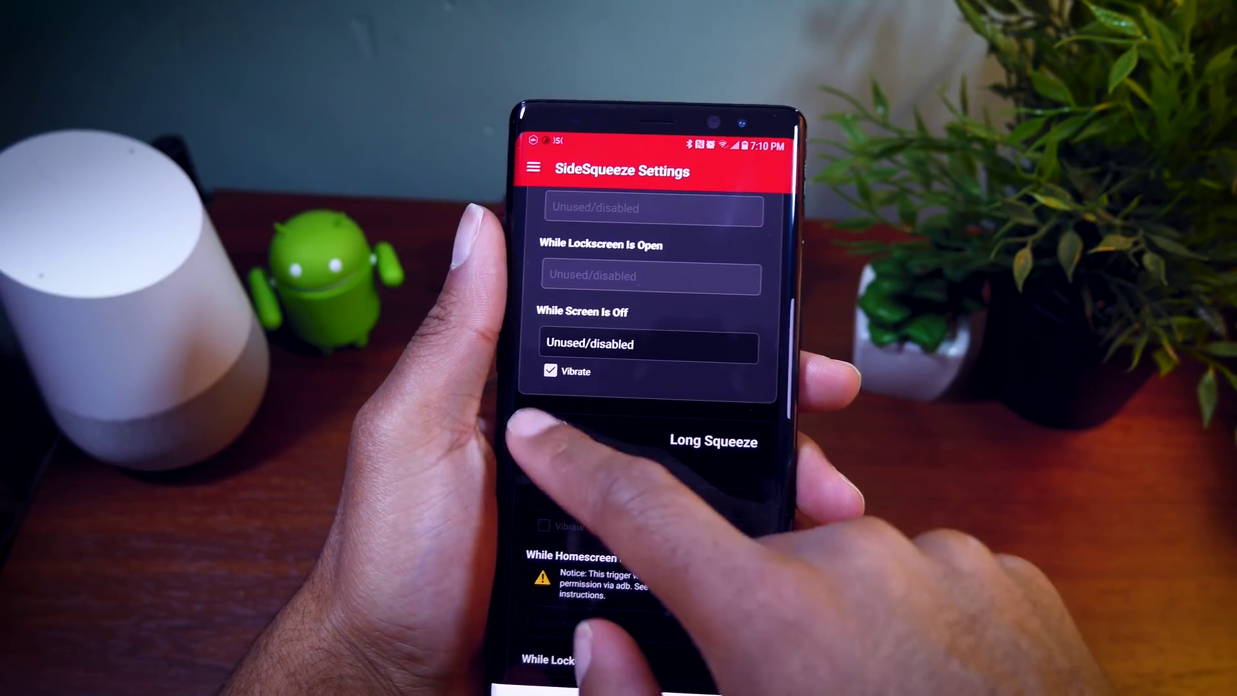
# Show the action choices for Normal Squeeze while the screen is off.
pyautogui.click(622, 345)
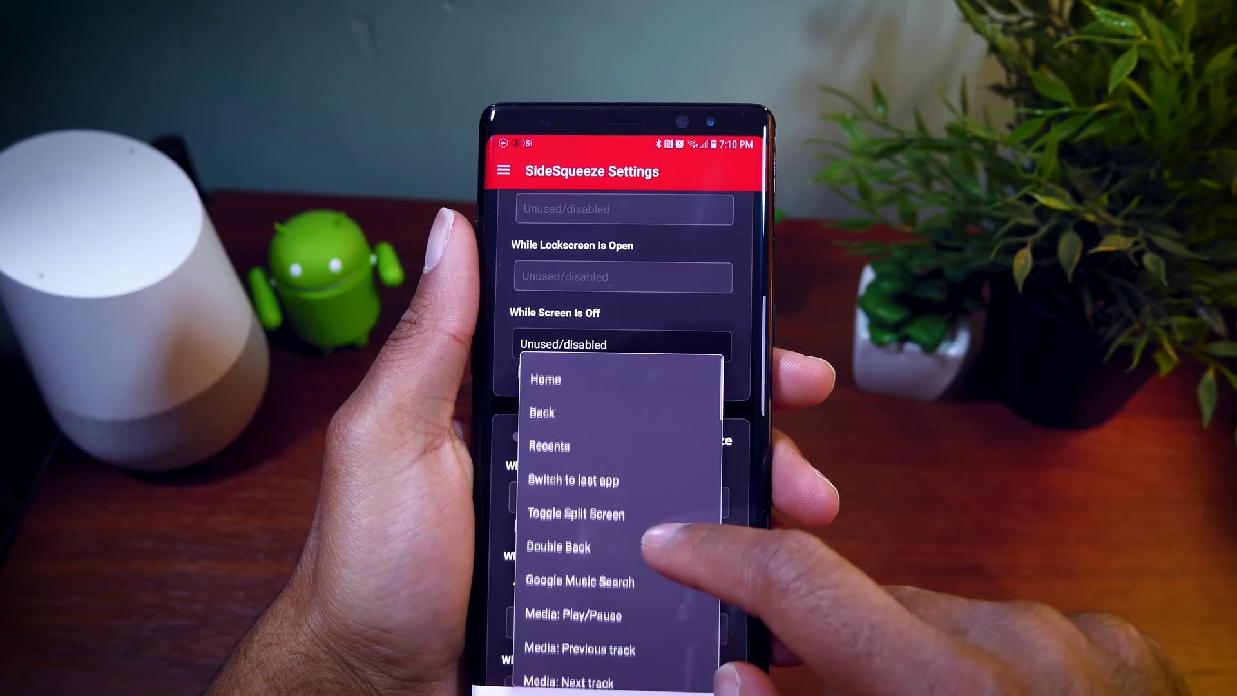